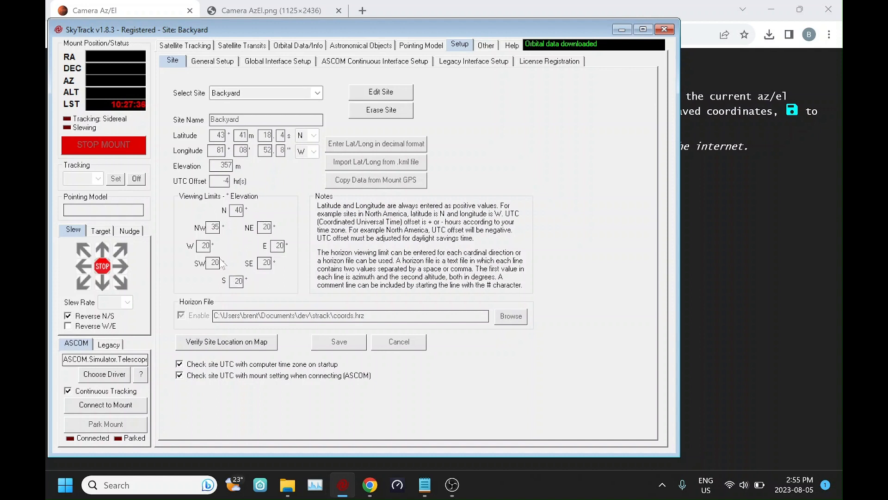
mouse_move(246, 216)
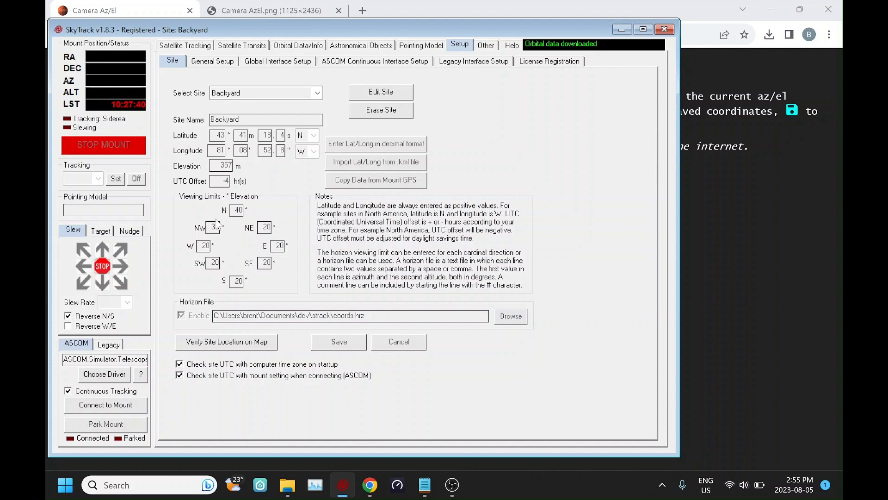
Edit the Backyard site settings to turn off the horizon file
type("35")
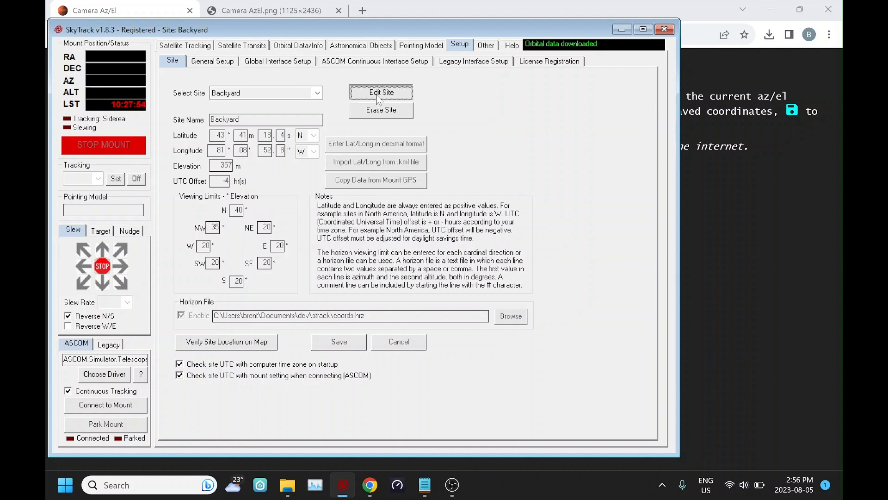
left_click(381, 93)
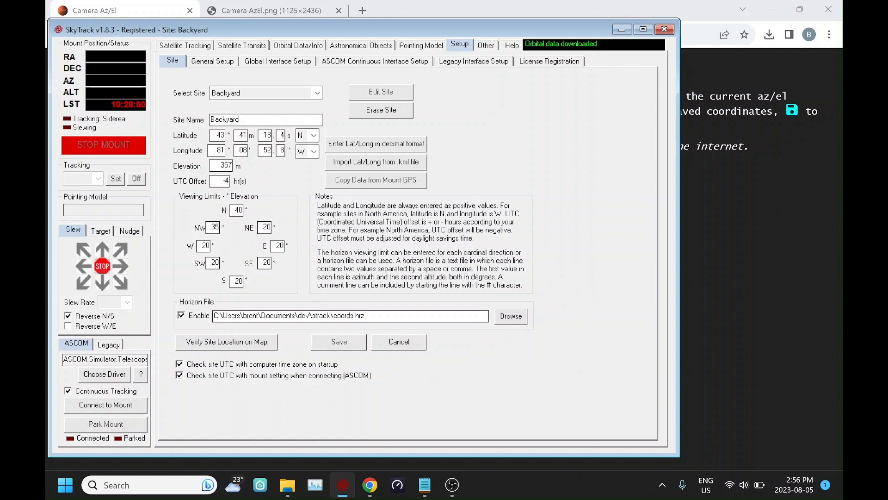
mouse_move(204, 322)
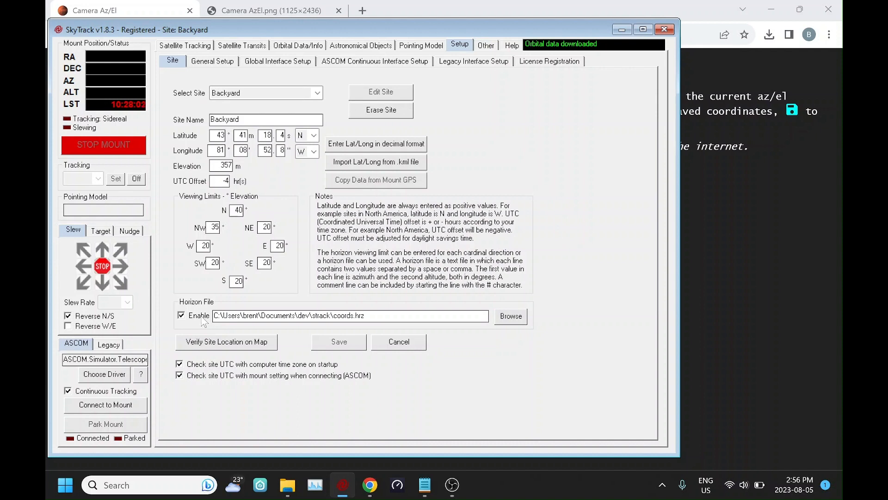
left_click(182, 315)
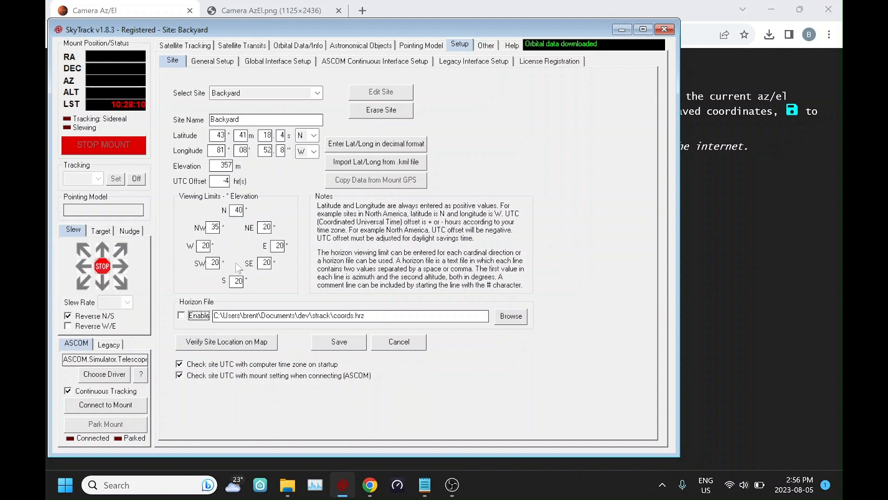
left_click(182, 316)
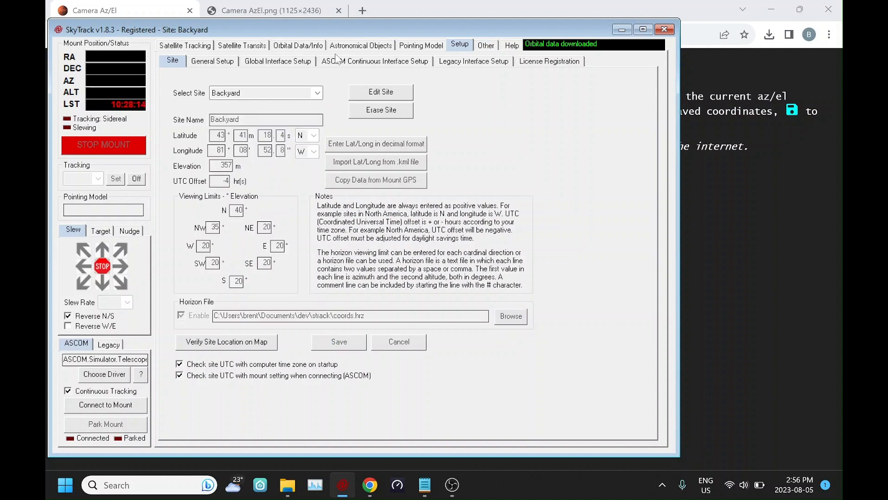
Show satellite tracking and pop the sky map out into its own window
left_click(185, 44)
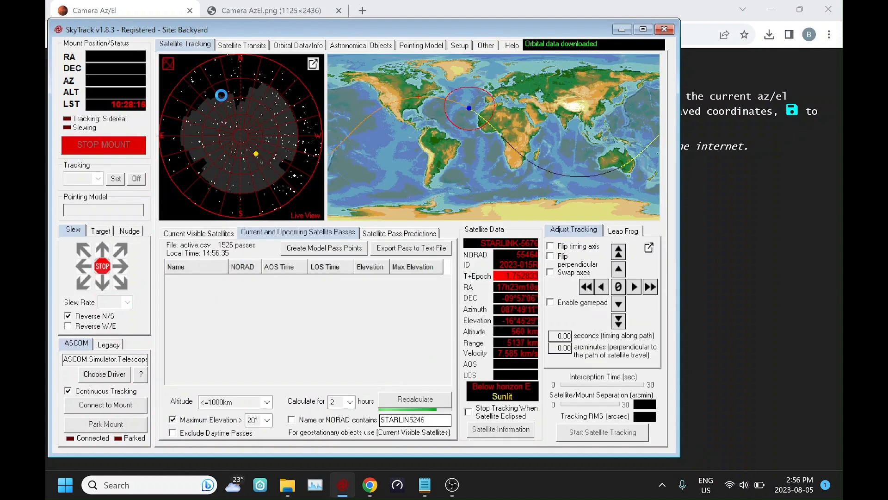
left_click(414, 403)
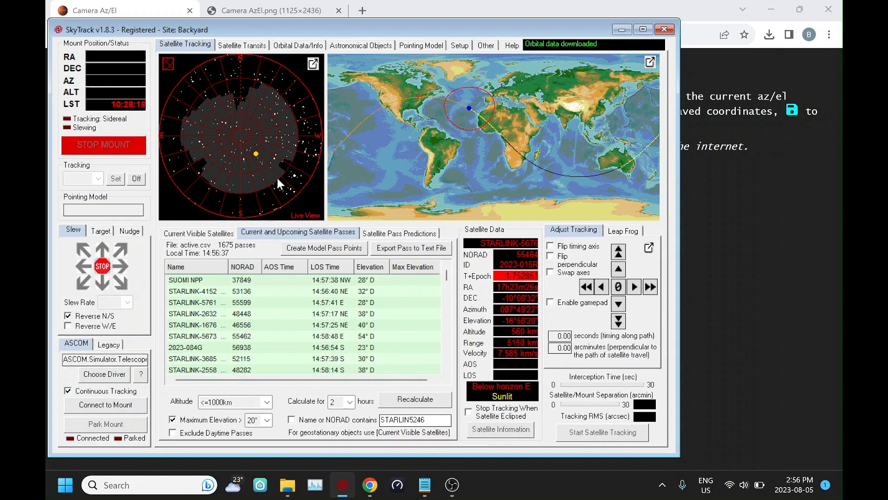
mouse_move(267, 117)
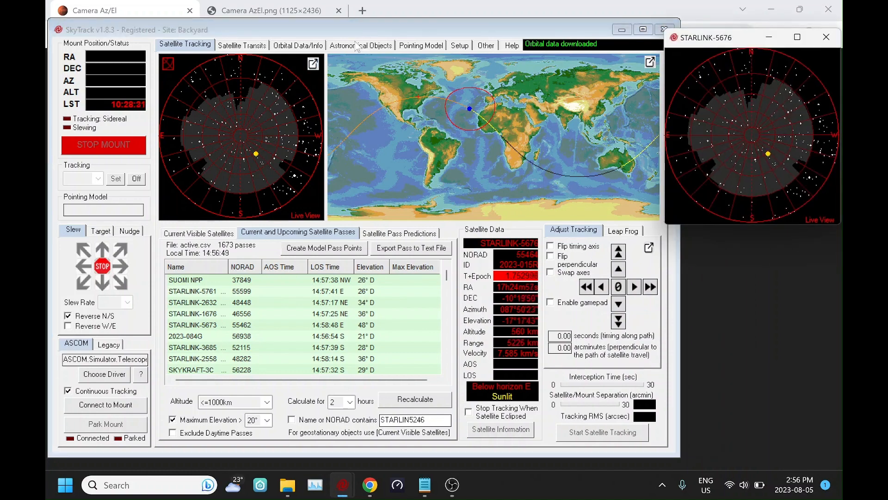
Show the bright stars list and make Alhena the target star
left_click(361, 45)
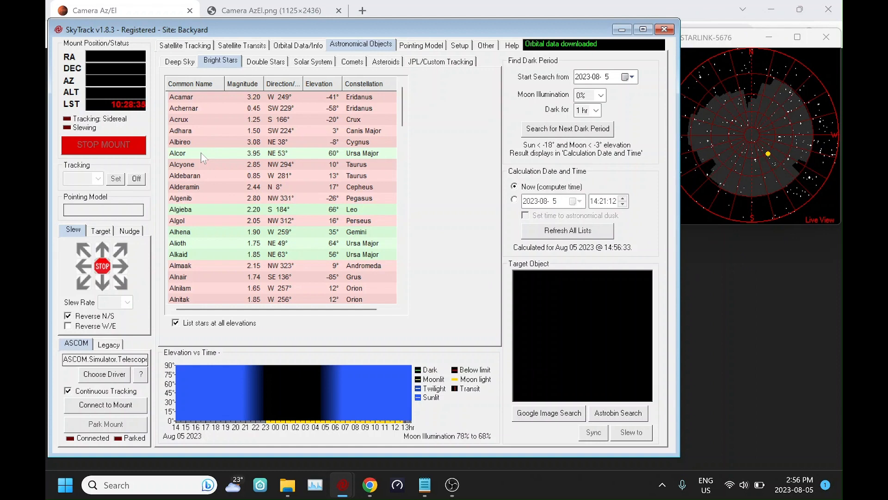
mouse_move(200, 125)
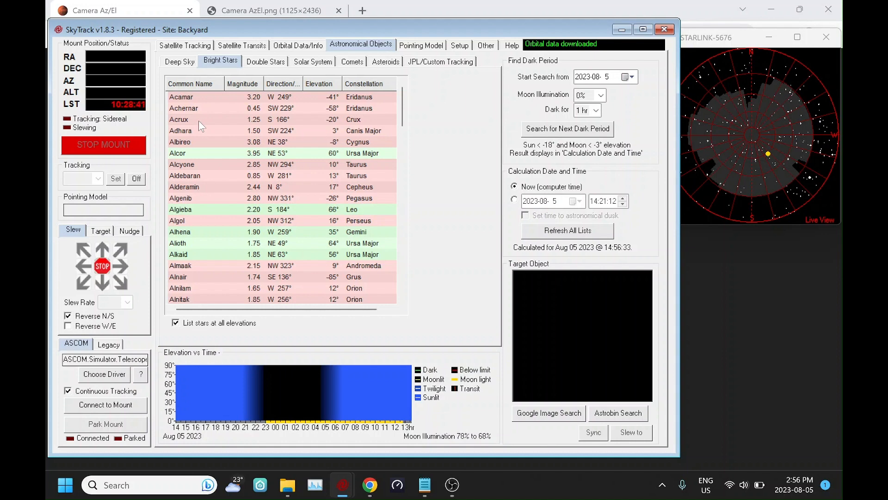
left_click(198, 231)
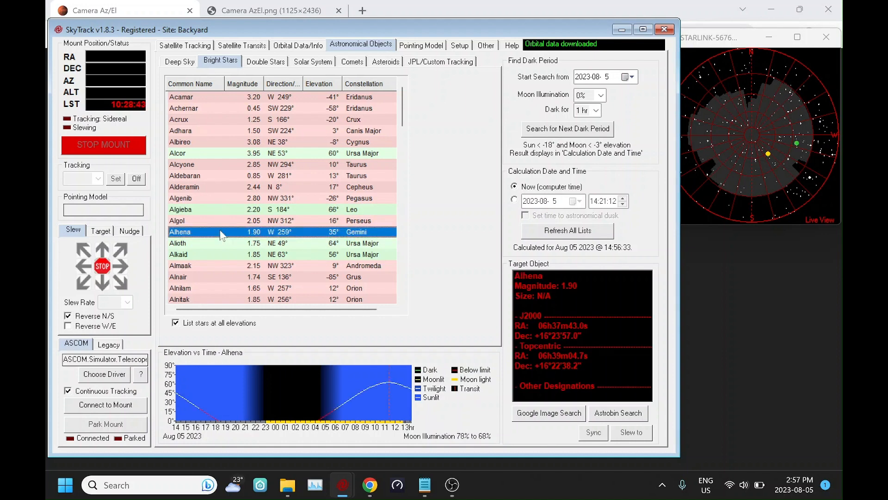
mouse_move(801, 148)
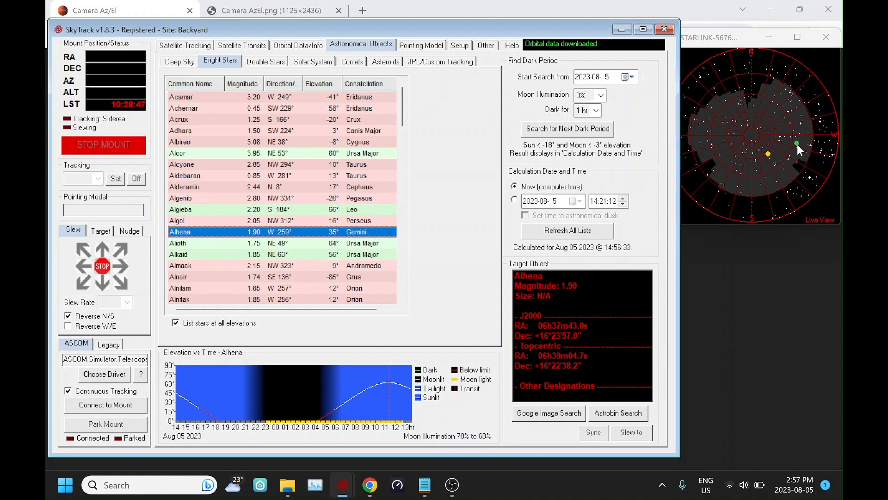
mouse_move(686, 138)
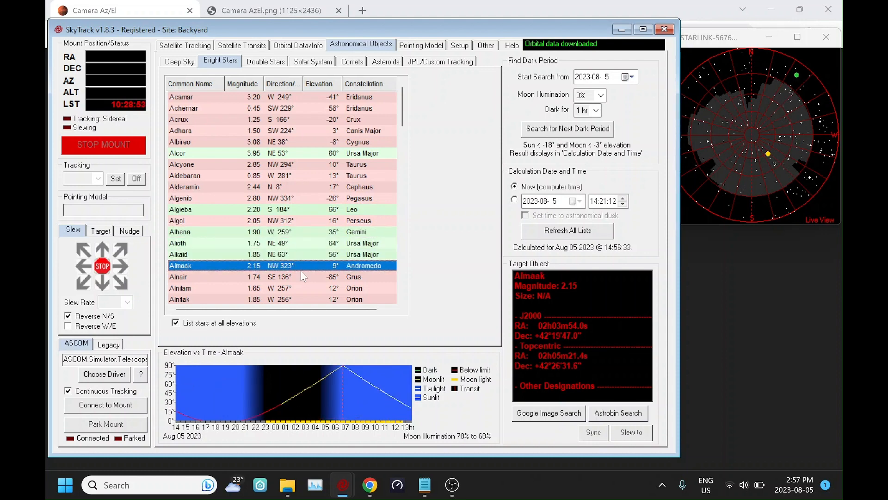
mouse_move(781, 132)
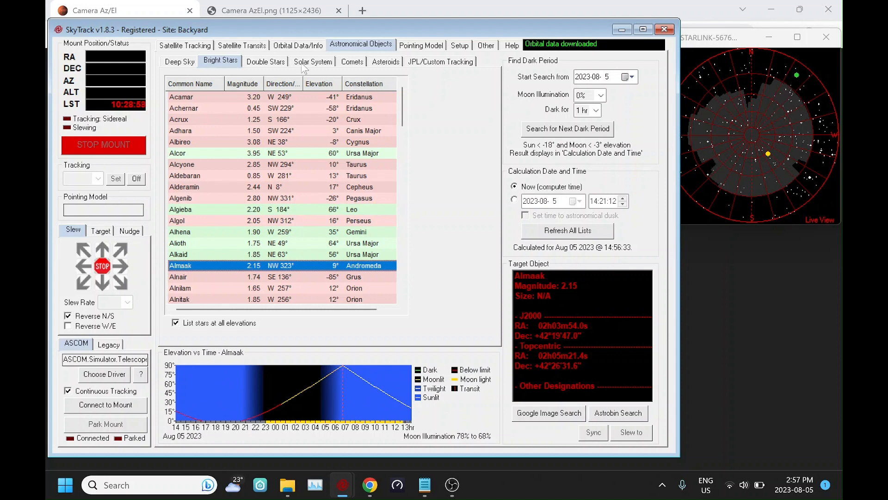
Step through passes STARLINK-2746 and GREGOIRE, then load STARLINK-5761's satellite data
left_click(185, 44)
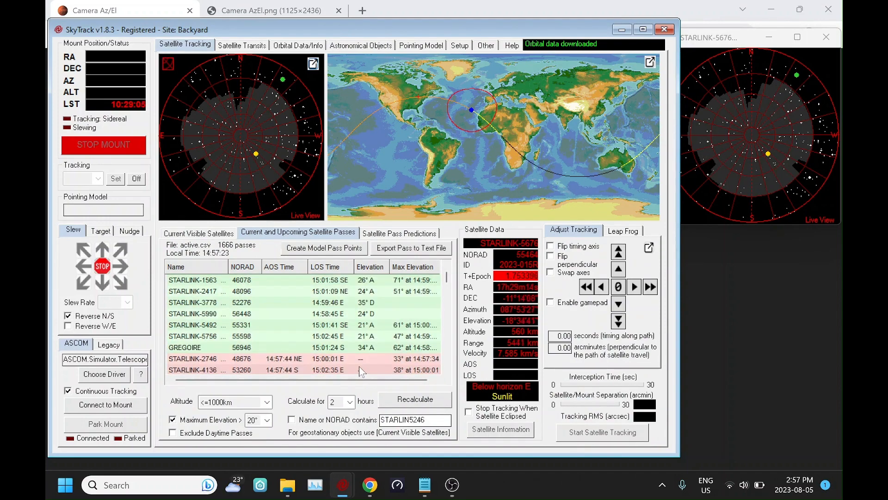
left_click(196, 347)
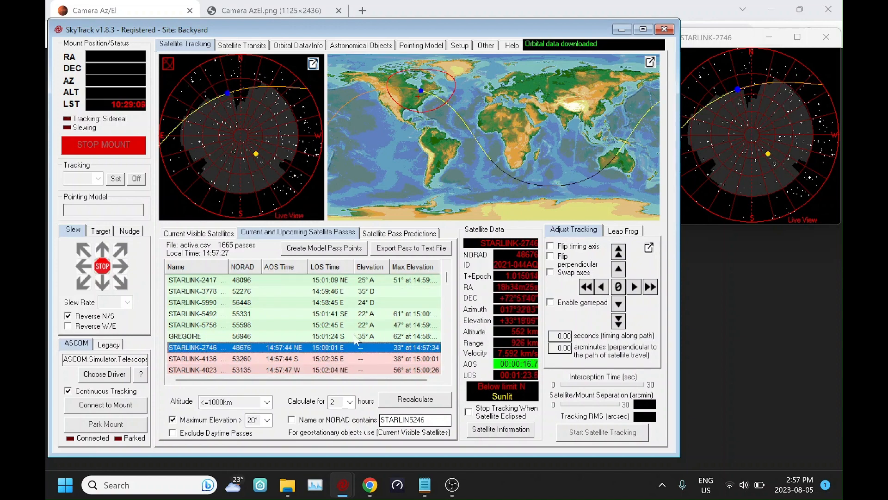
left_click(185, 336)
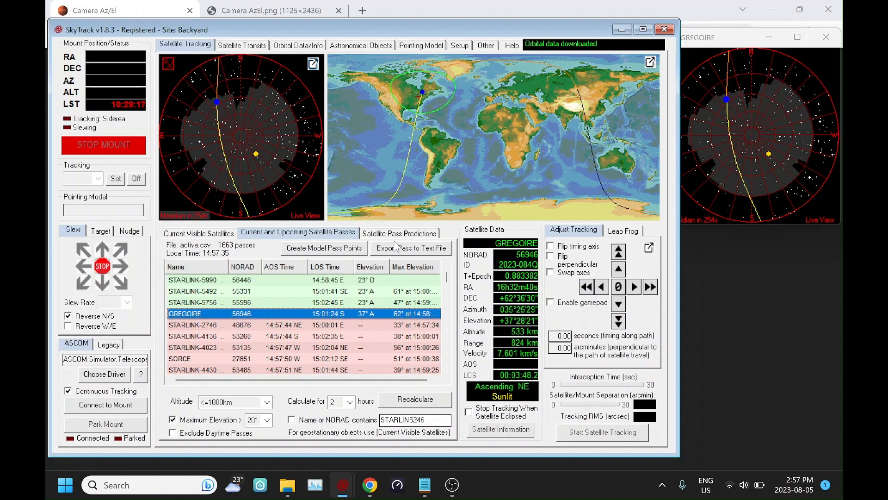
left_click(237, 291)
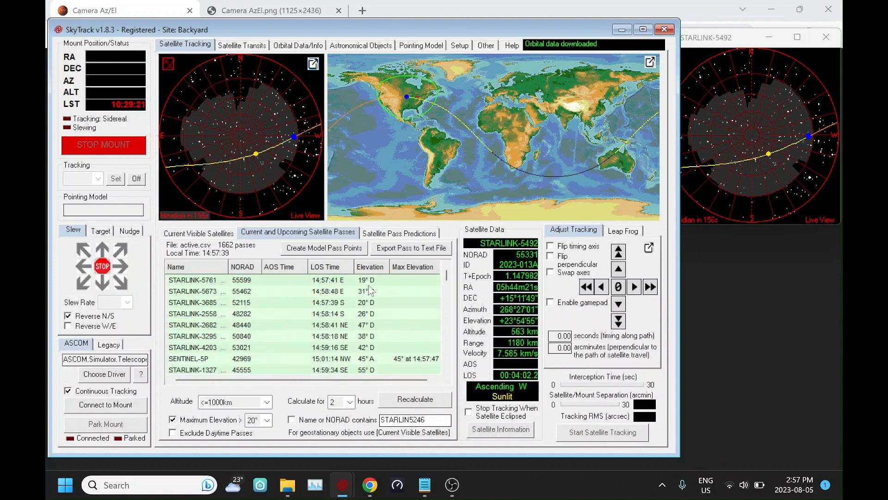
left_click(195, 279)
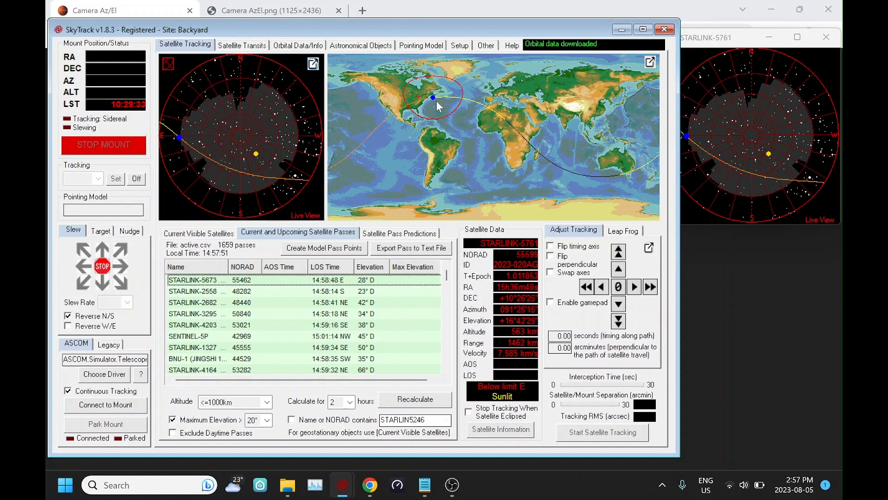
Bring up the coords.hrz horizon file in Notepad
left_click(424, 485)
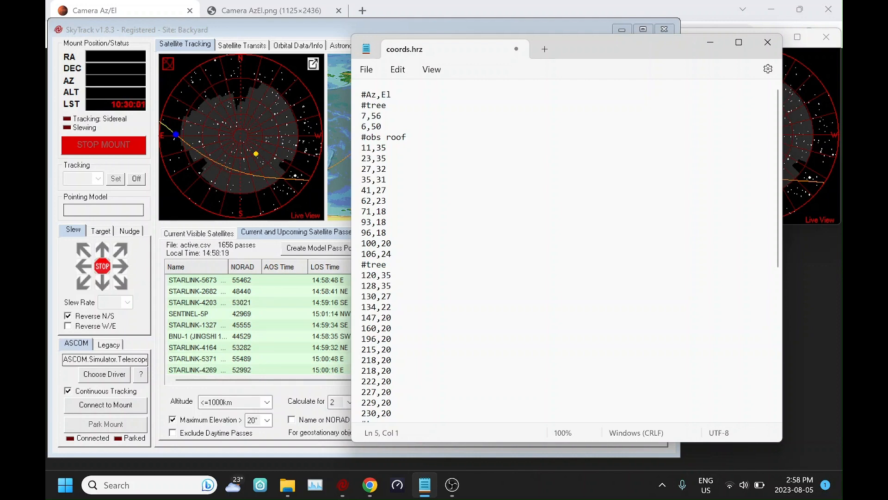
Change GyroCam's magnetic declination from 10 to -10
left_click(107, 10)
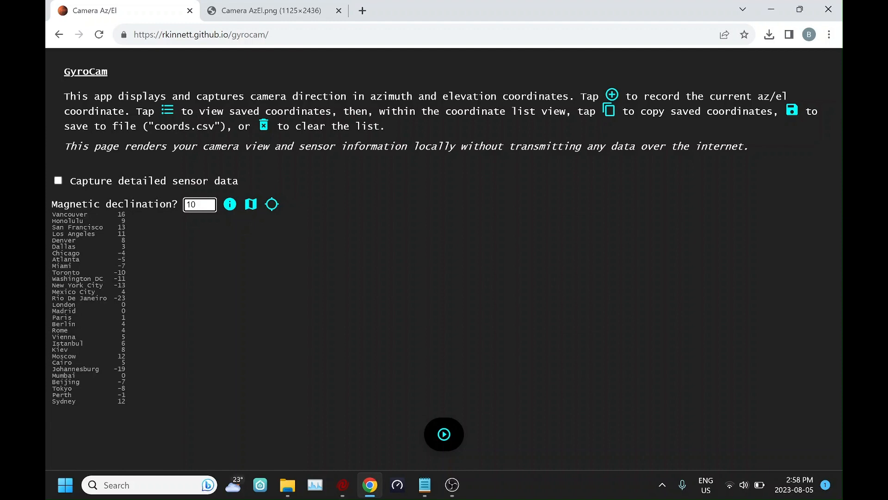
left_click(200, 203)
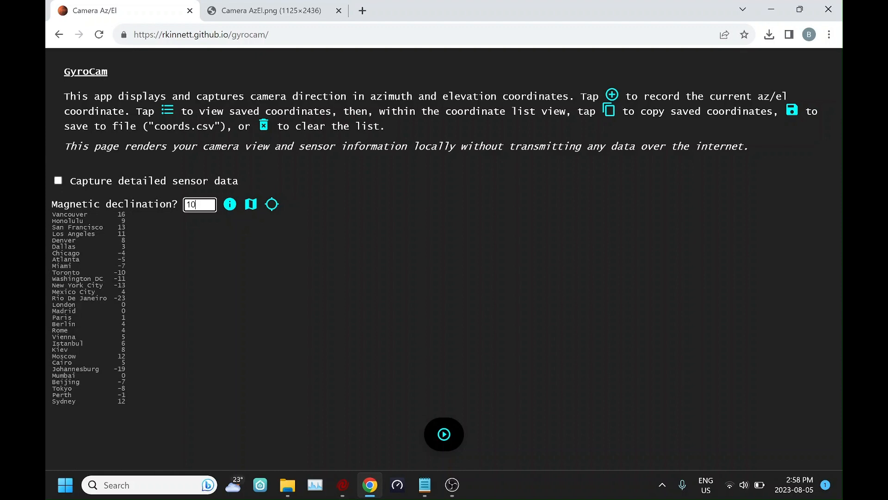
mouse_move(131, 143)
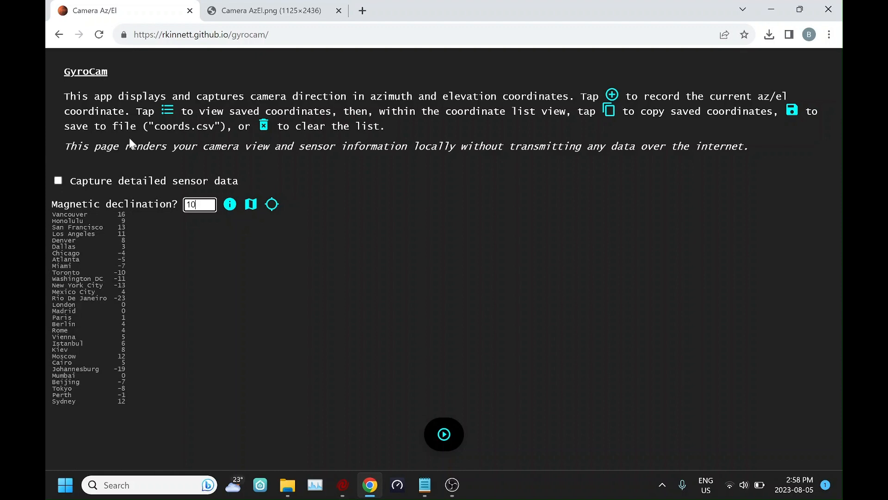
triple_click(200, 203)
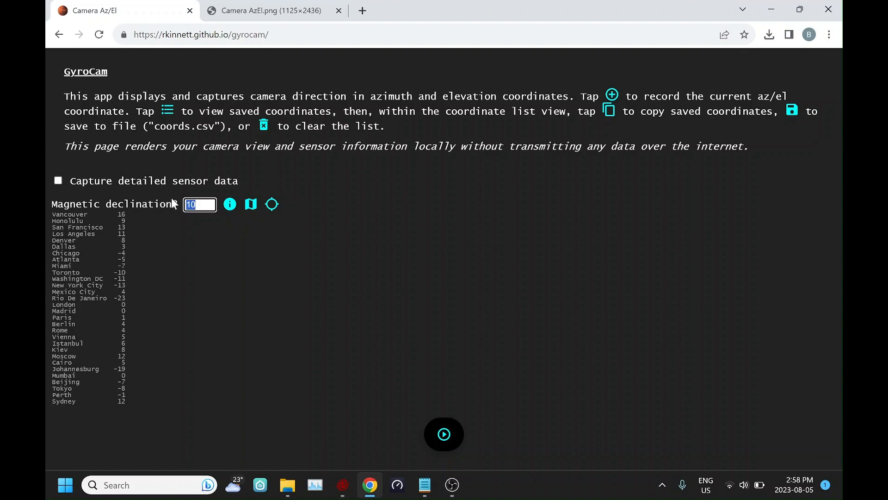
type("-10")
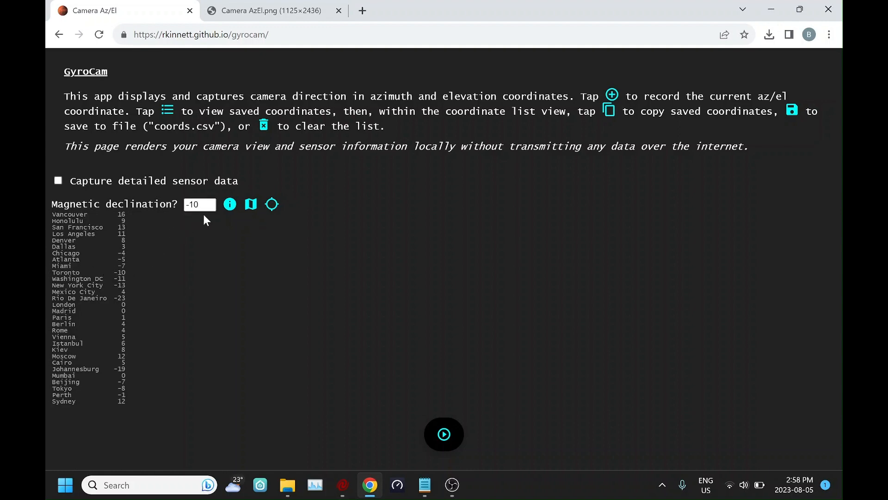
mouse_move(203, 223)
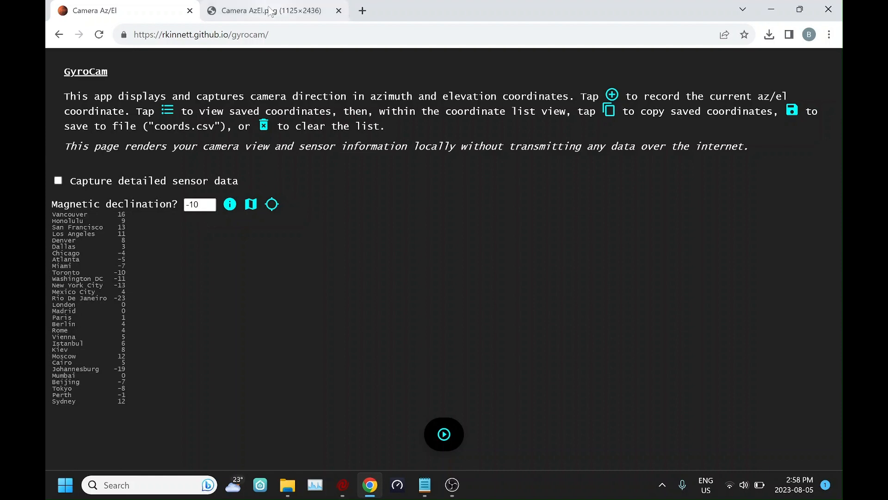
Review the Camera AzEl.png screenshot (azimuth 188, elevation 24), then return to SkyTrack
left_click(267, 10)
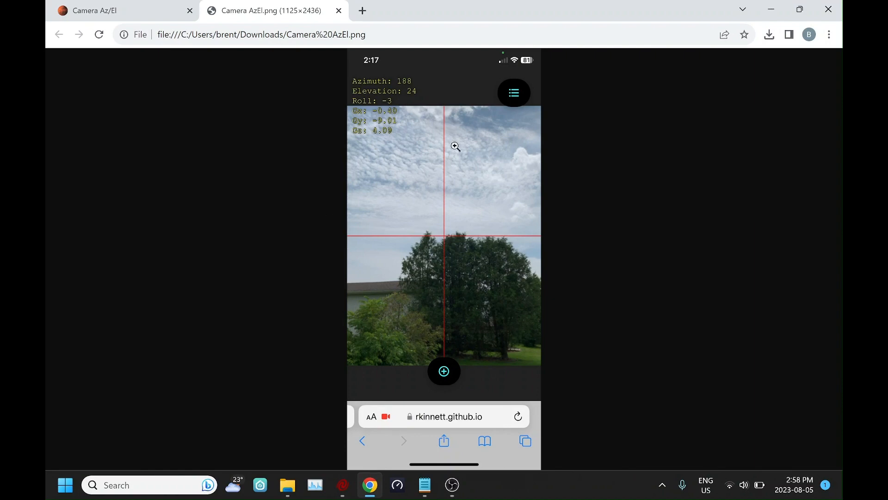
mouse_move(377, 286)
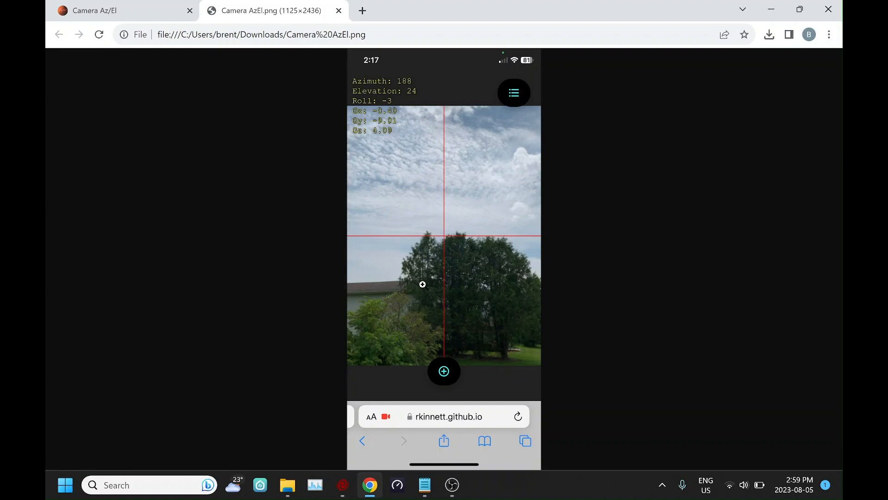
mouse_move(350, 281)
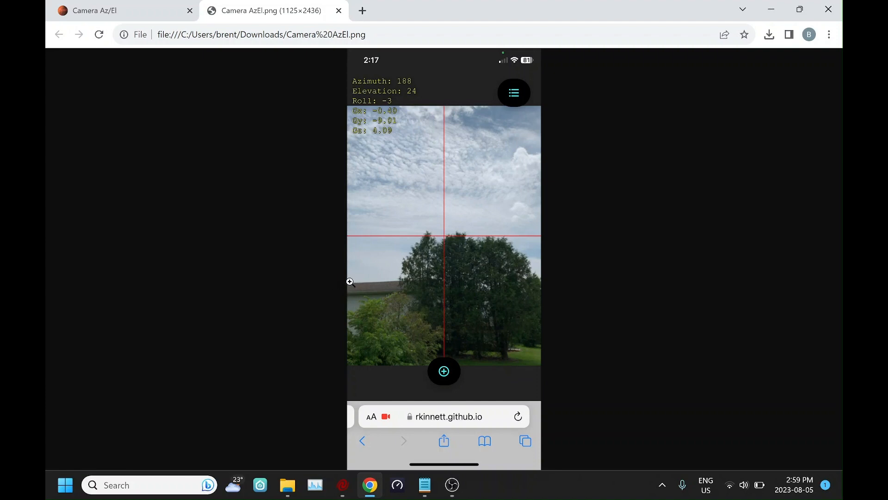
mouse_move(409, 254)
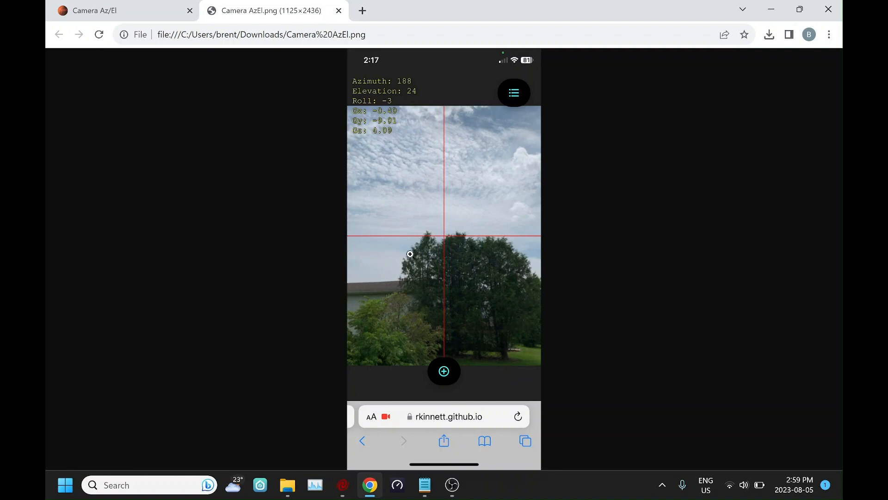
mouse_move(504, 234)
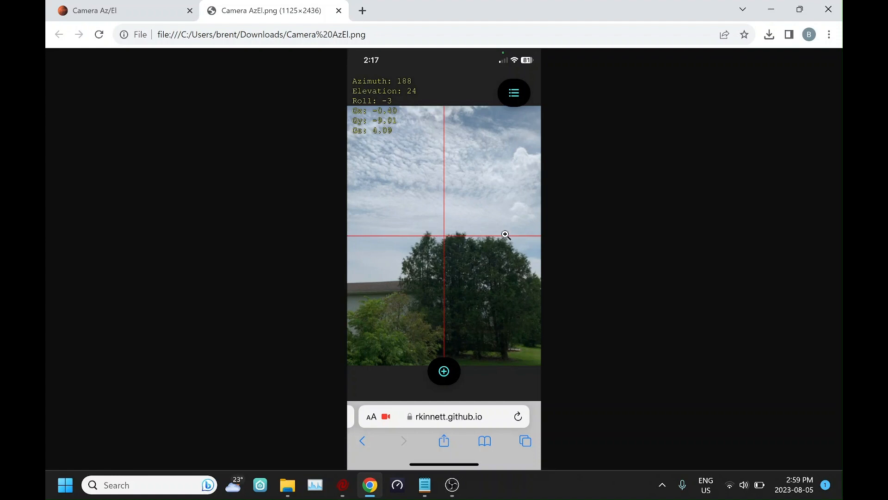
mouse_move(535, 278)
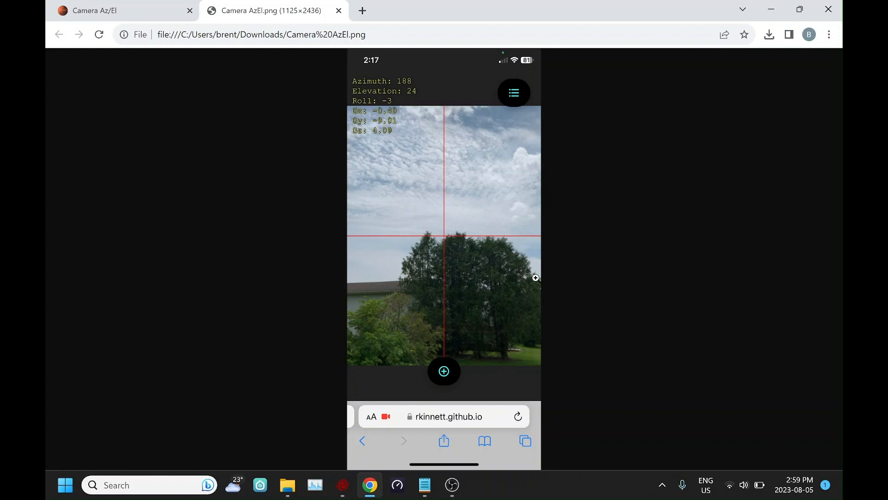
mouse_move(433, 310)
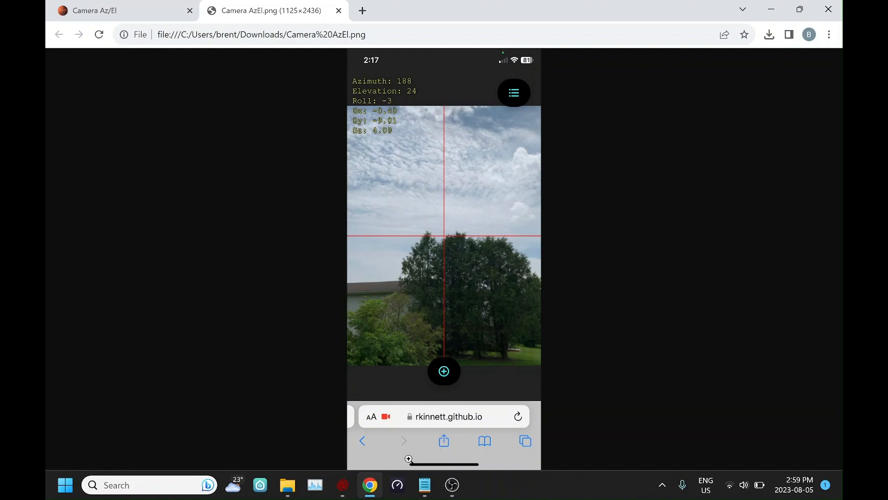
left_click(423, 485)
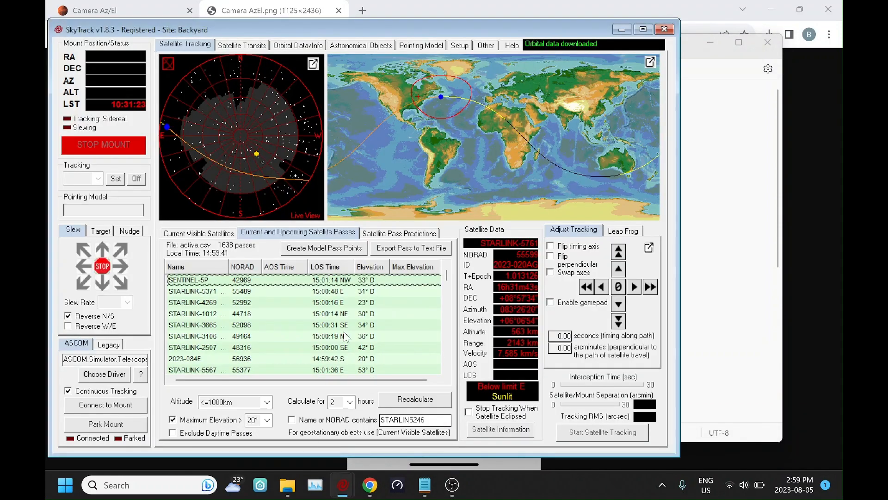
left_click(459, 46)
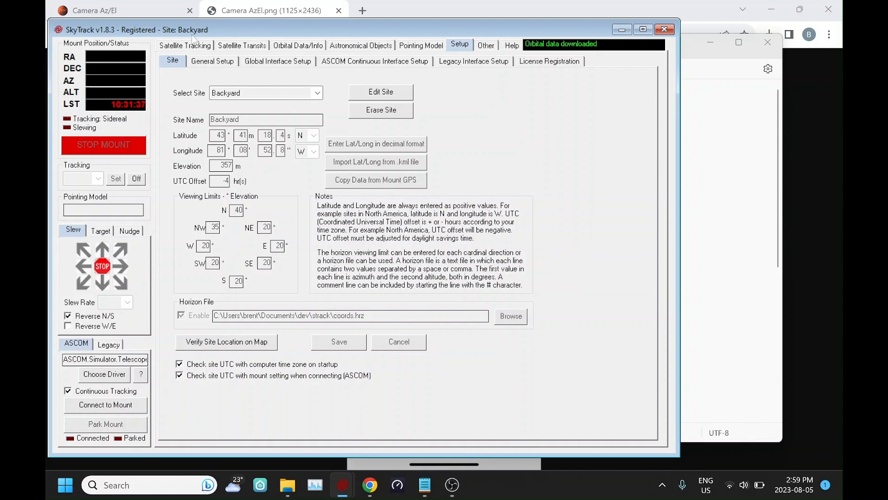
left_click(185, 45)
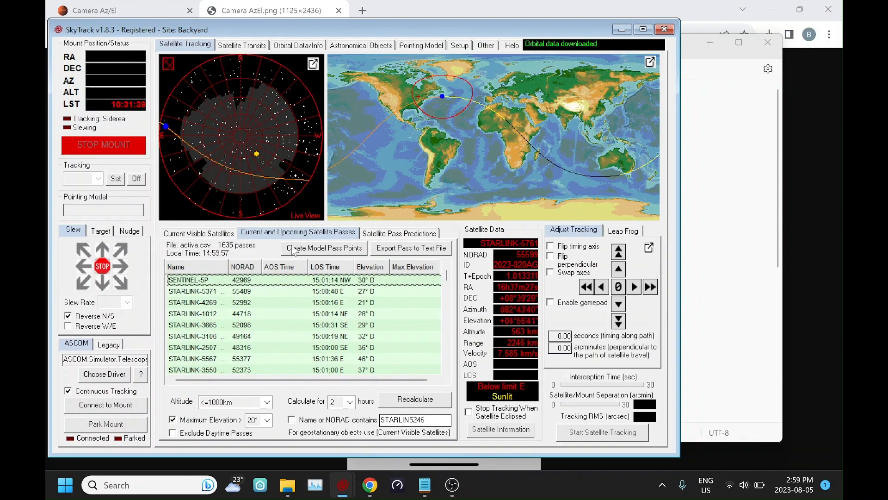